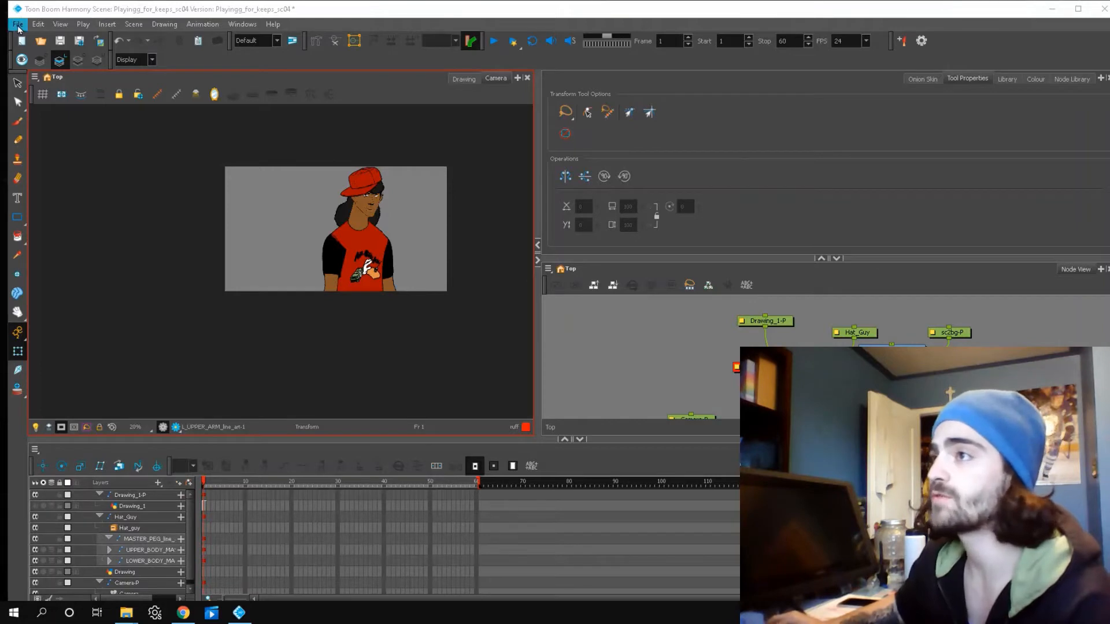
Step: Launch the Select Sound File dialog via File > Import > Sound
click(16, 25)
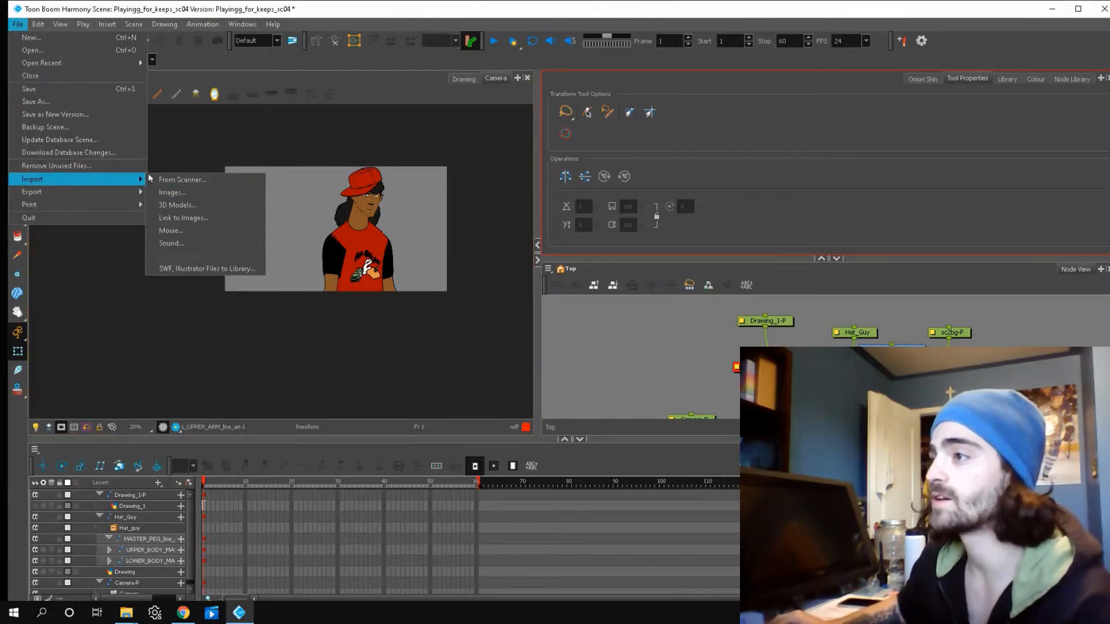
mouse_move(173, 243)
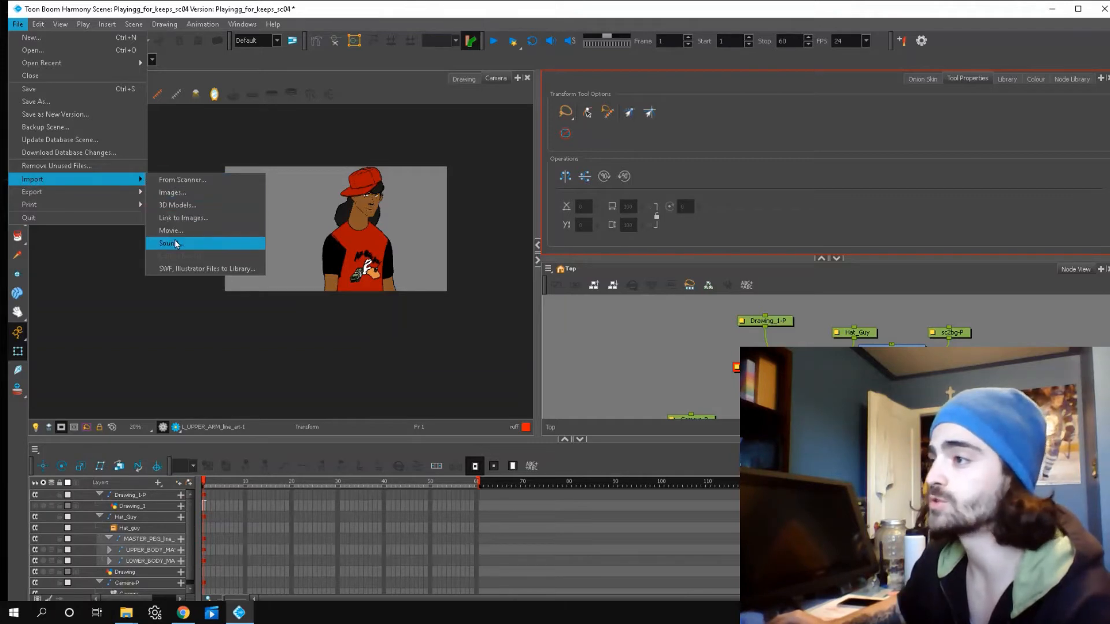
click(169, 243)
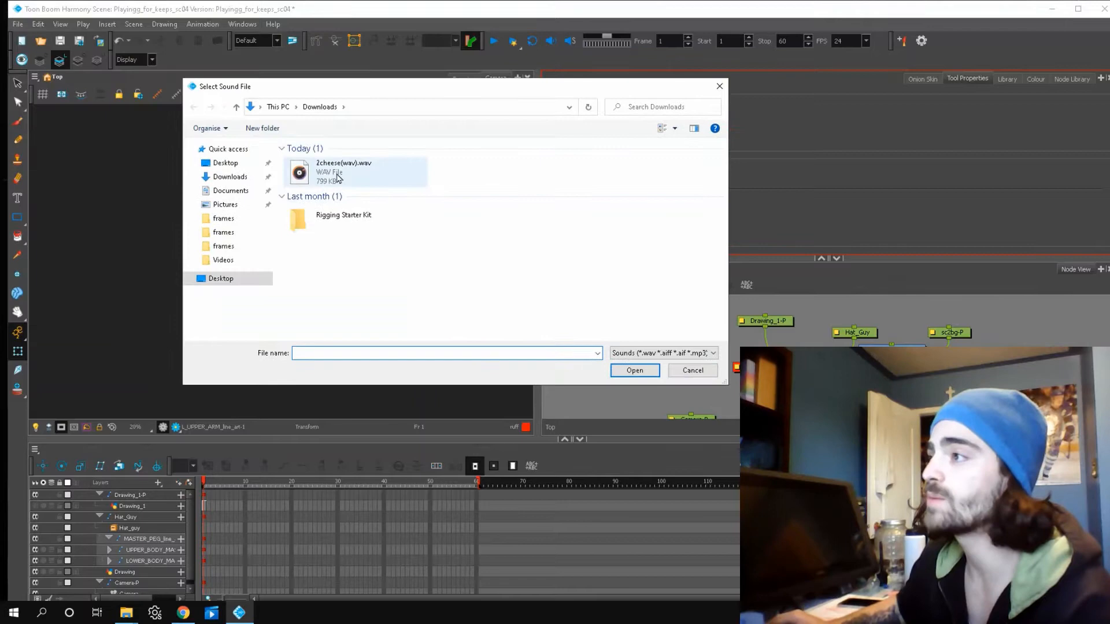
mouse_move(349, 173)
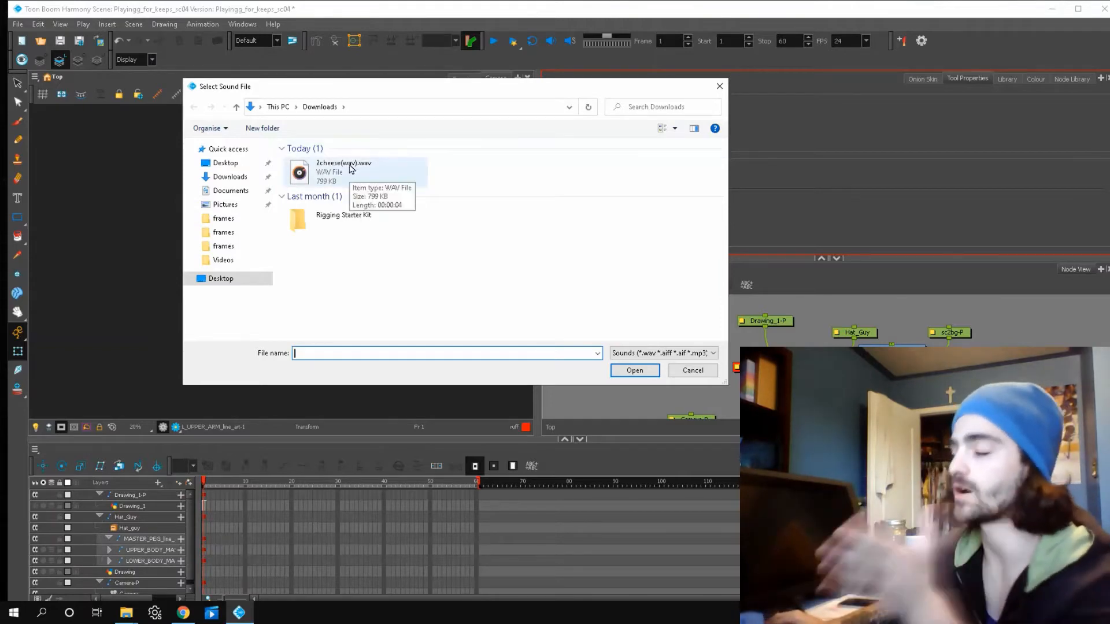
Step: Choose 2cheese(wav).wav from Downloads and import it as a new sound layer
click(345, 168)
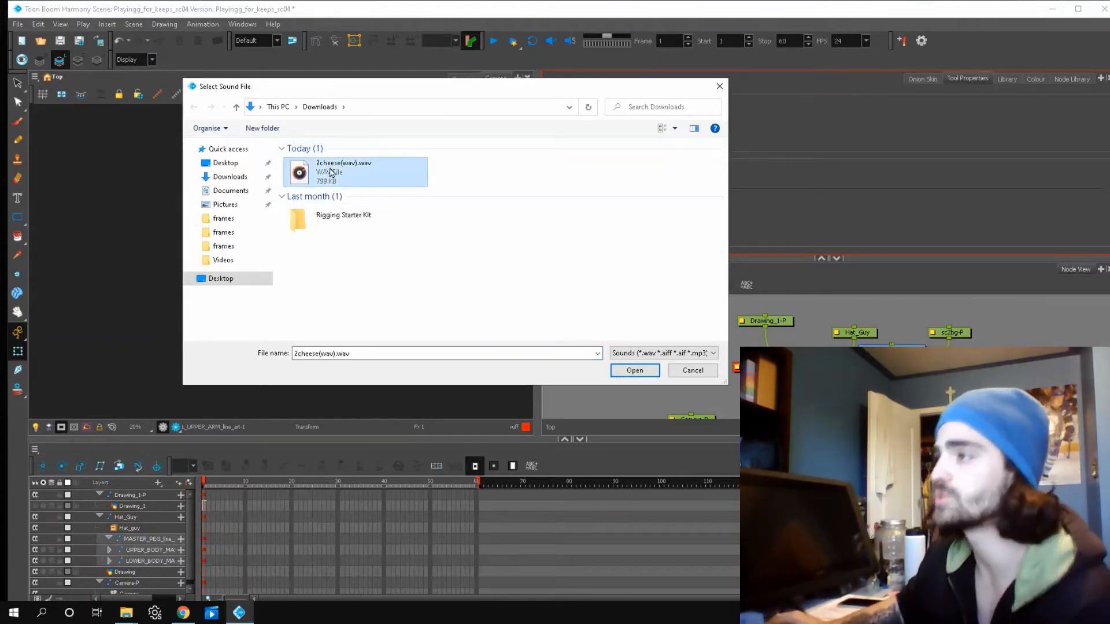
click(635, 370)
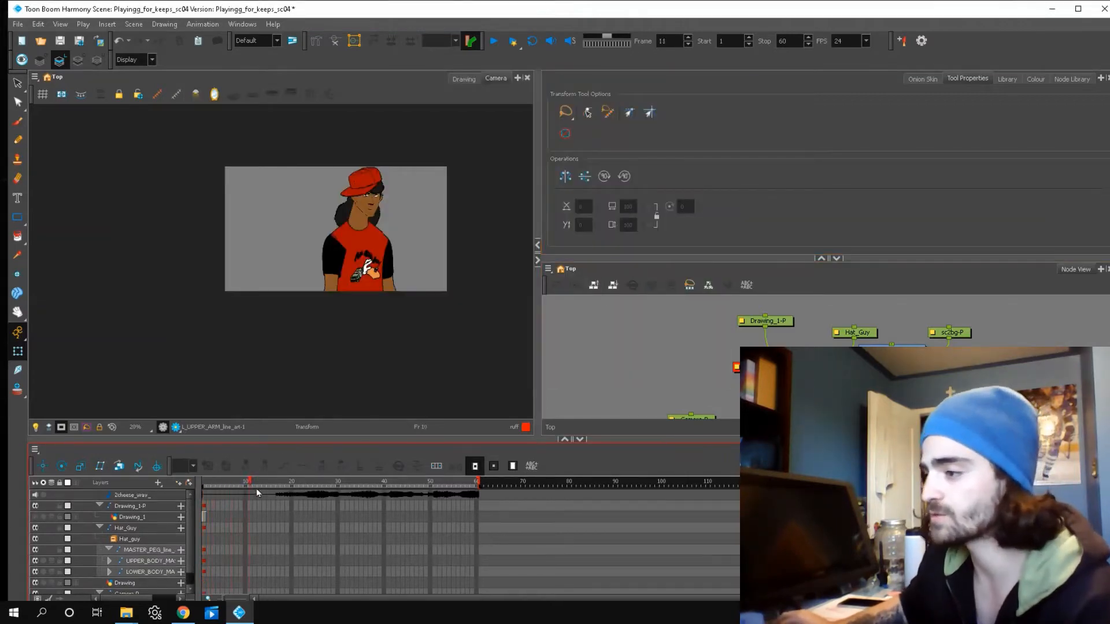
click(460, 493)
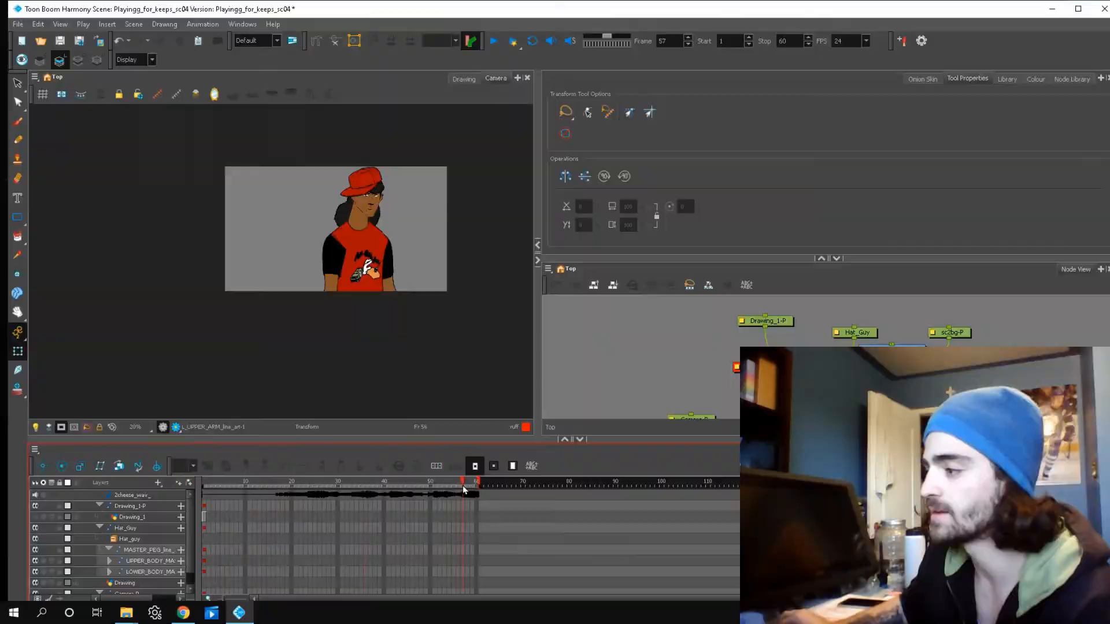
click(213, 487)
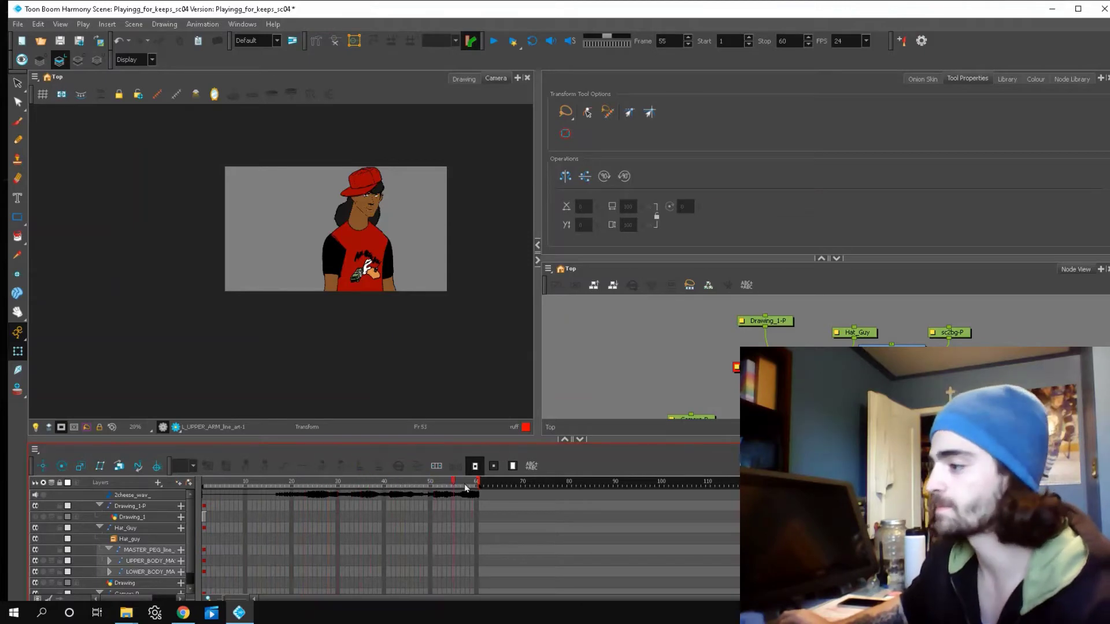
click(447, 488)
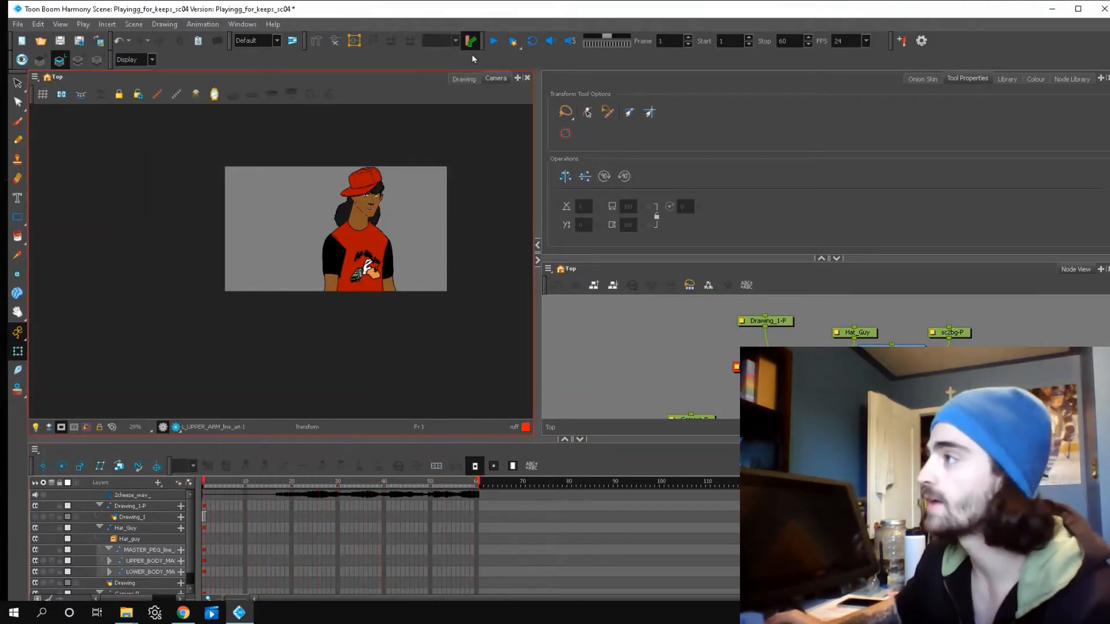
click(493, 41)
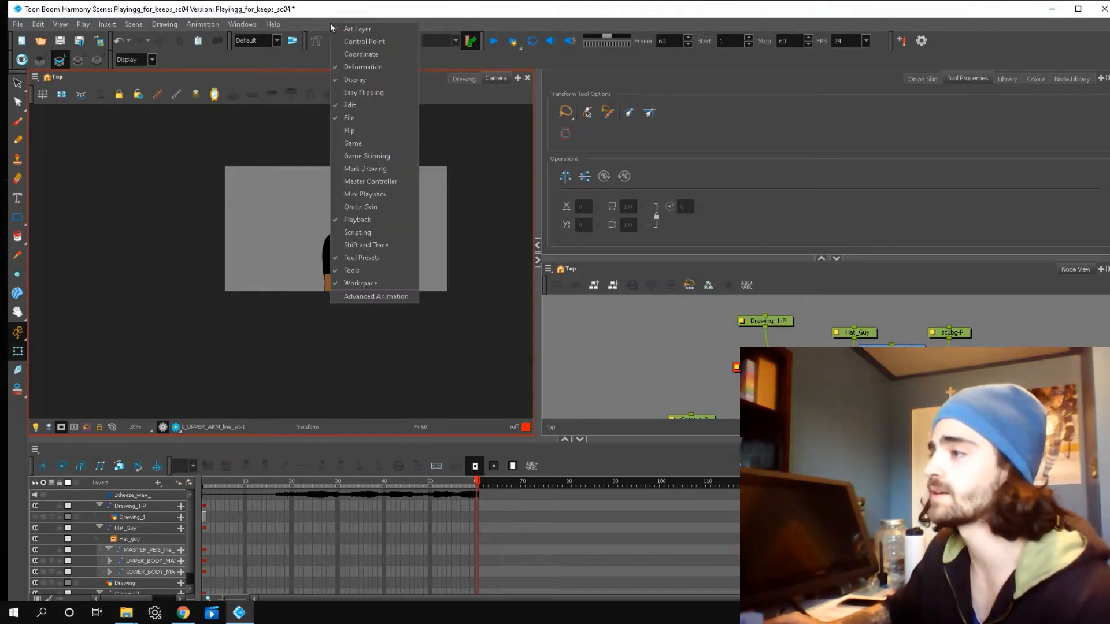
mouse_move(374, 202)
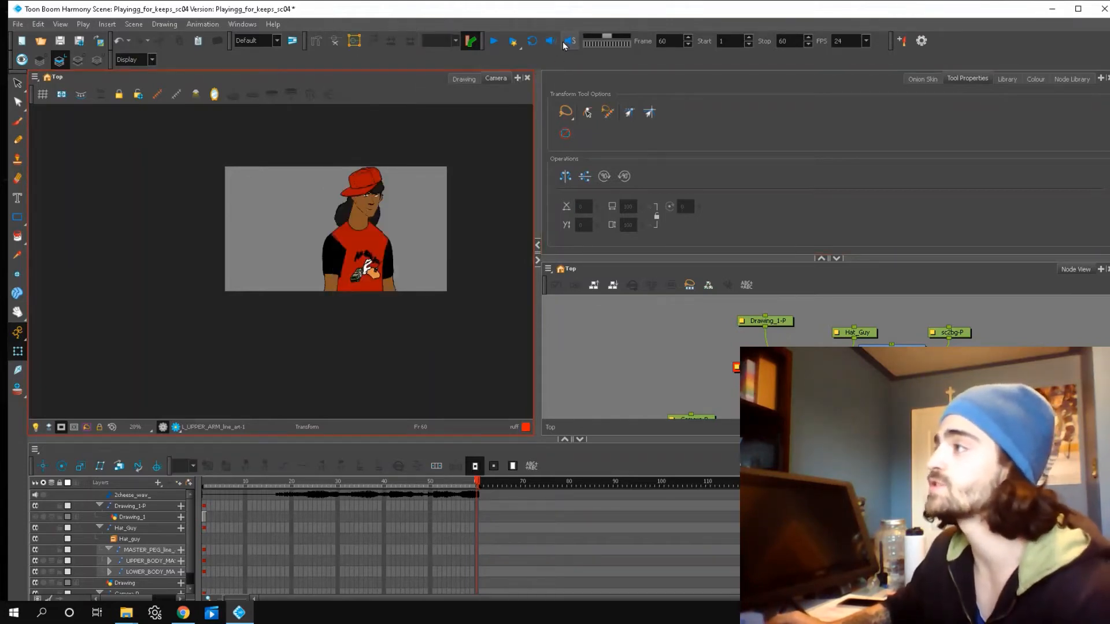
mouse_move(569, 40)
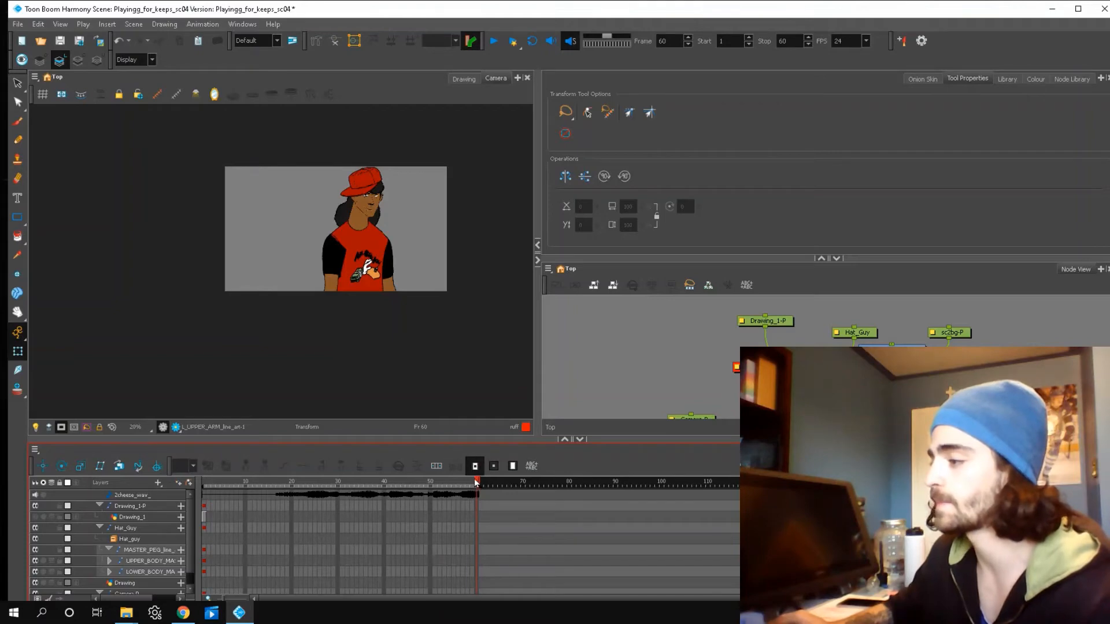
click(315, 482)
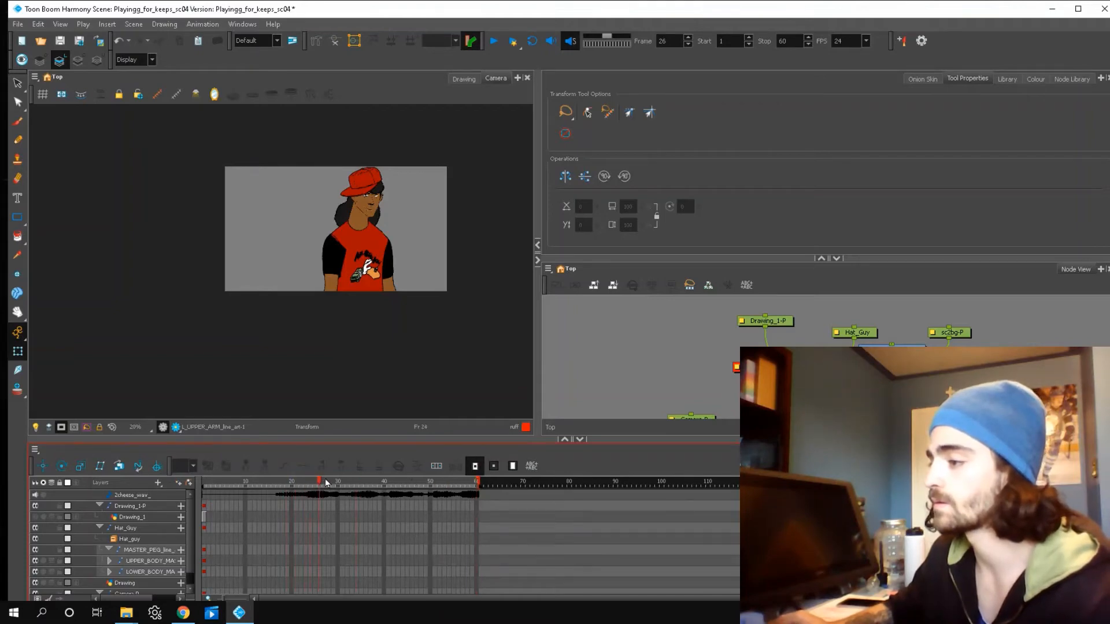
click(461, 484)
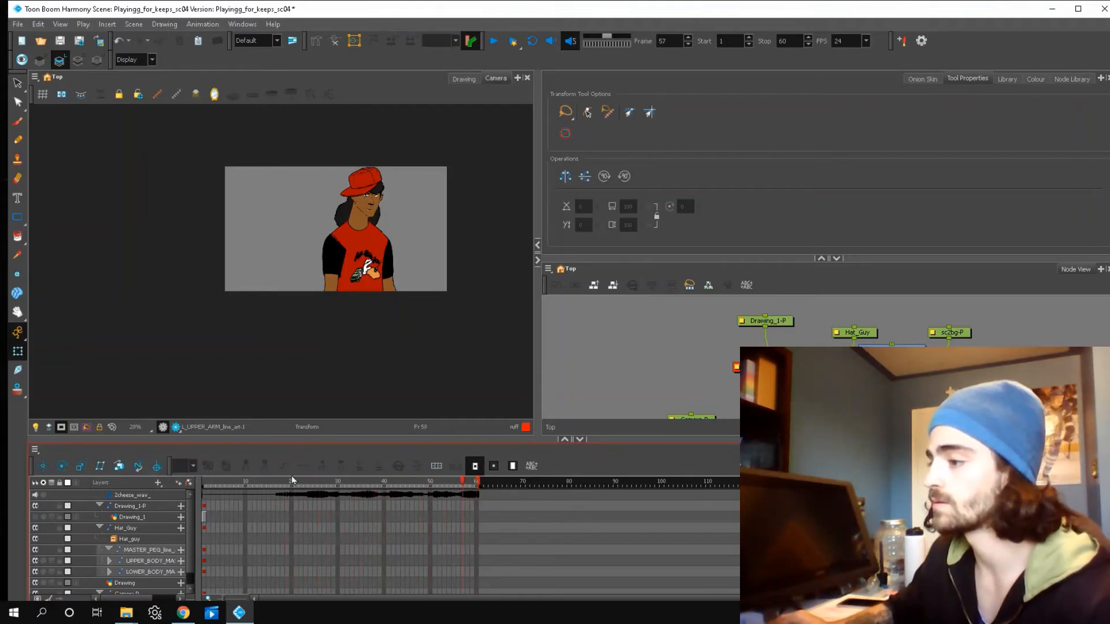
click(258, 486)
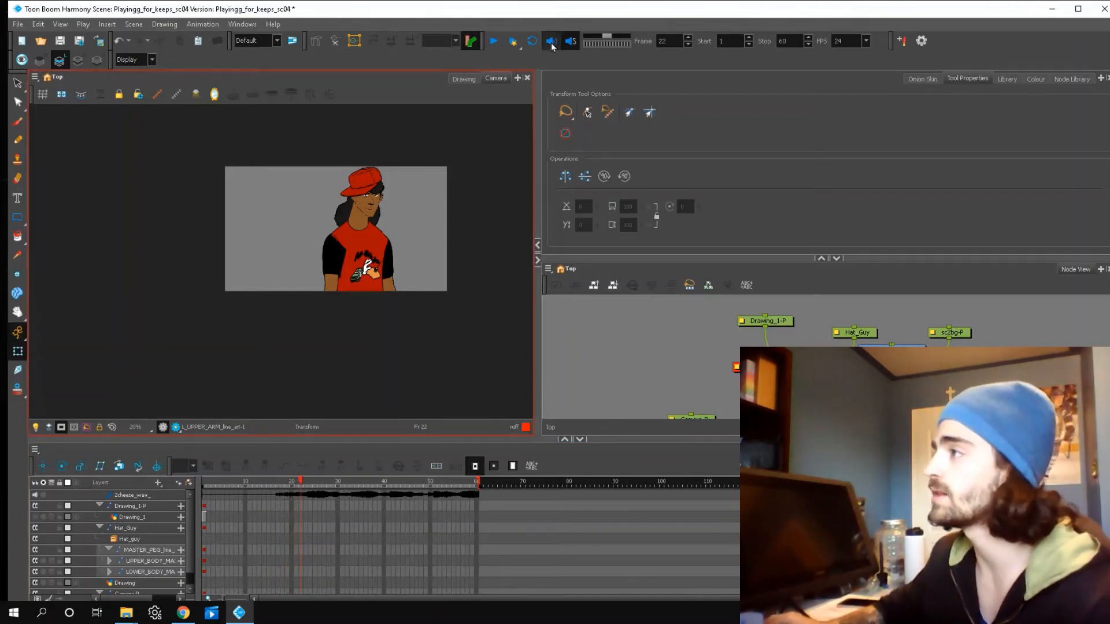
mouse_move(493, 42)
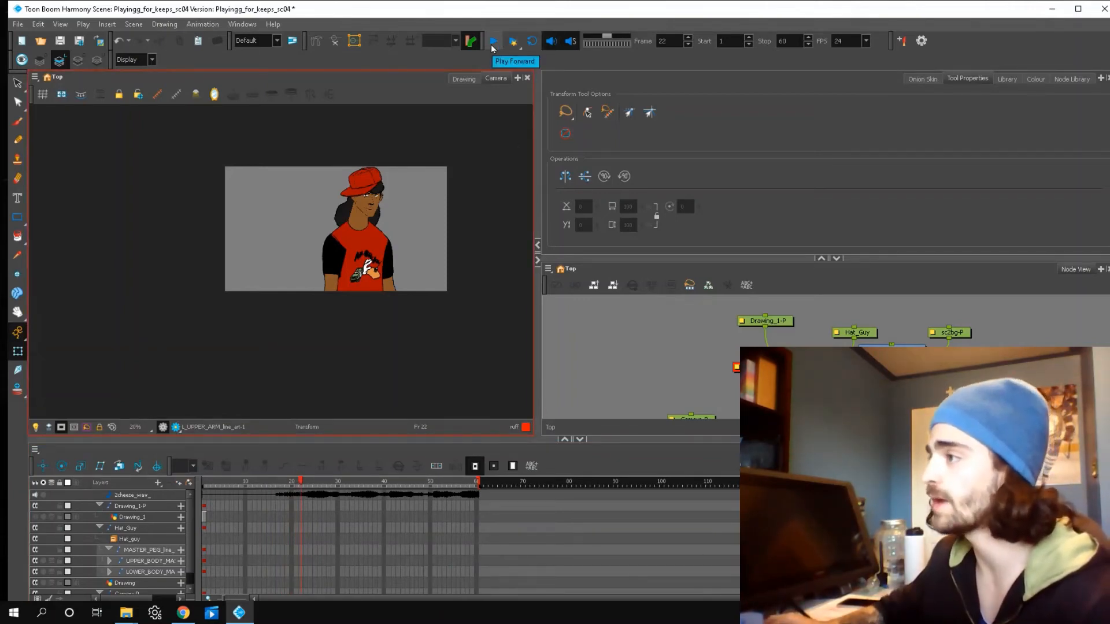
Step: Play the scene forward with sound from frame 22 through frame 60
click(493, 40)
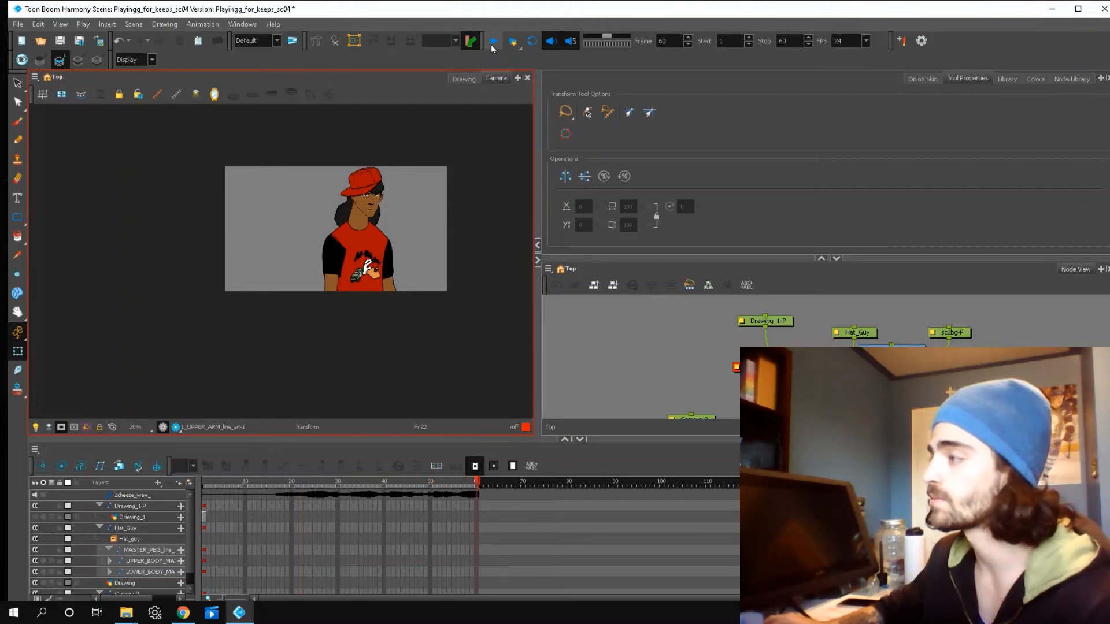